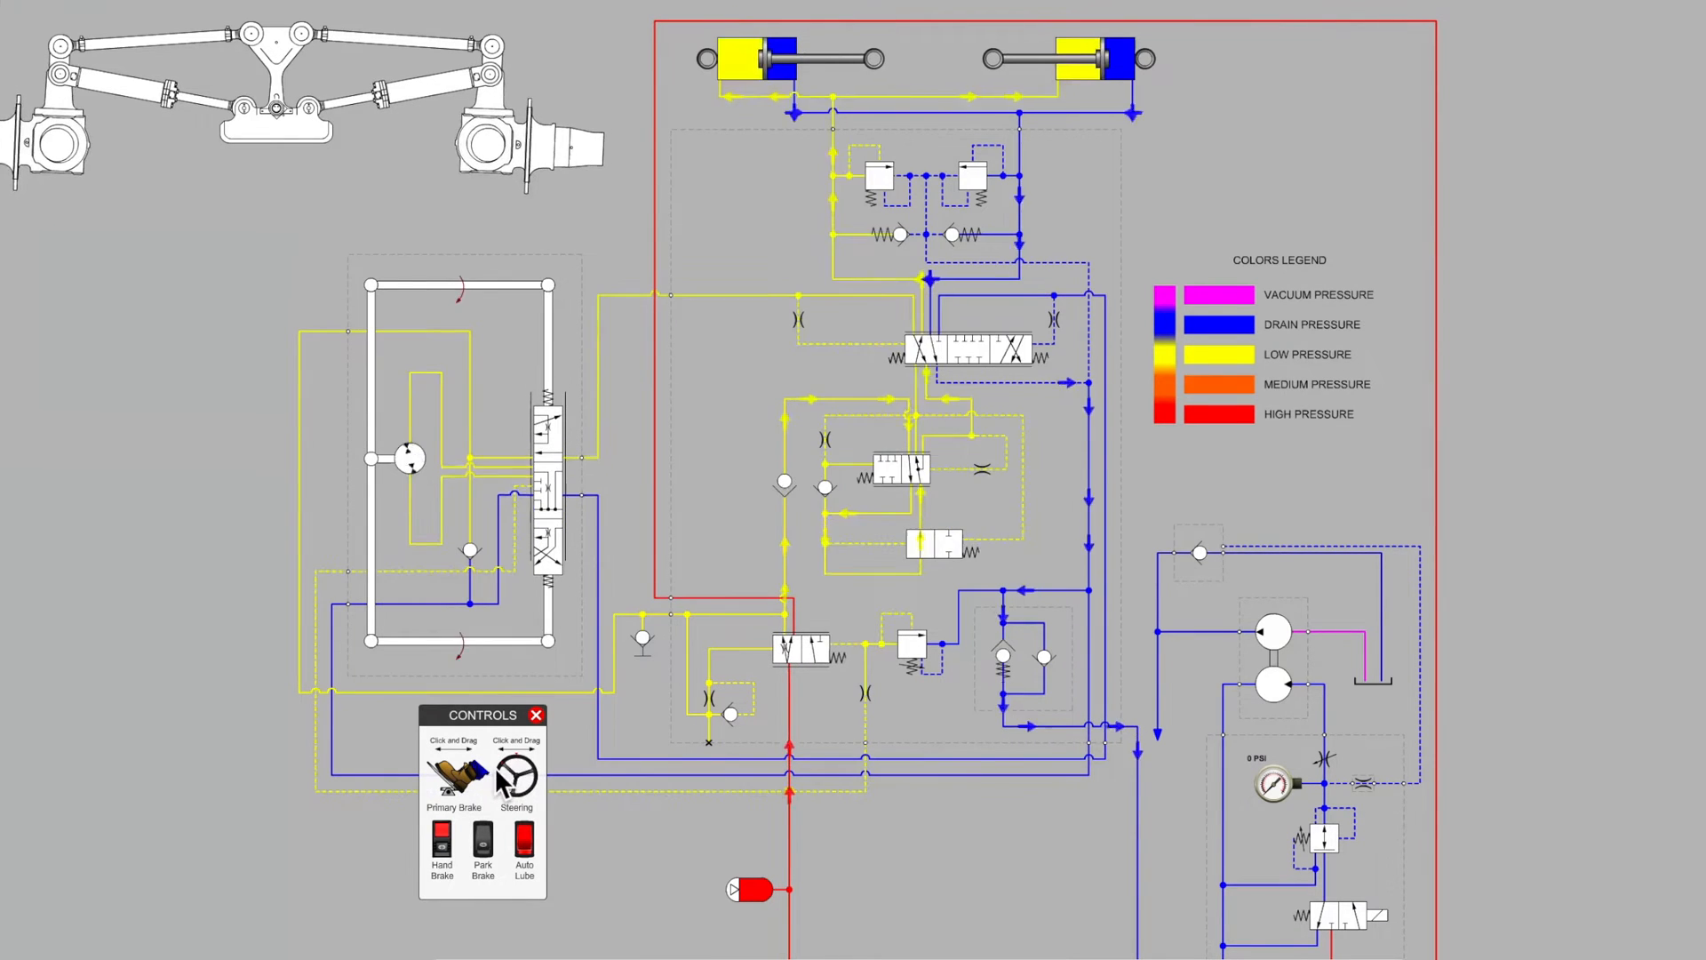
Return the steering wheel control to centre so both steering cylinders drop to drain pressure
drag(523, 774, 518, 773)
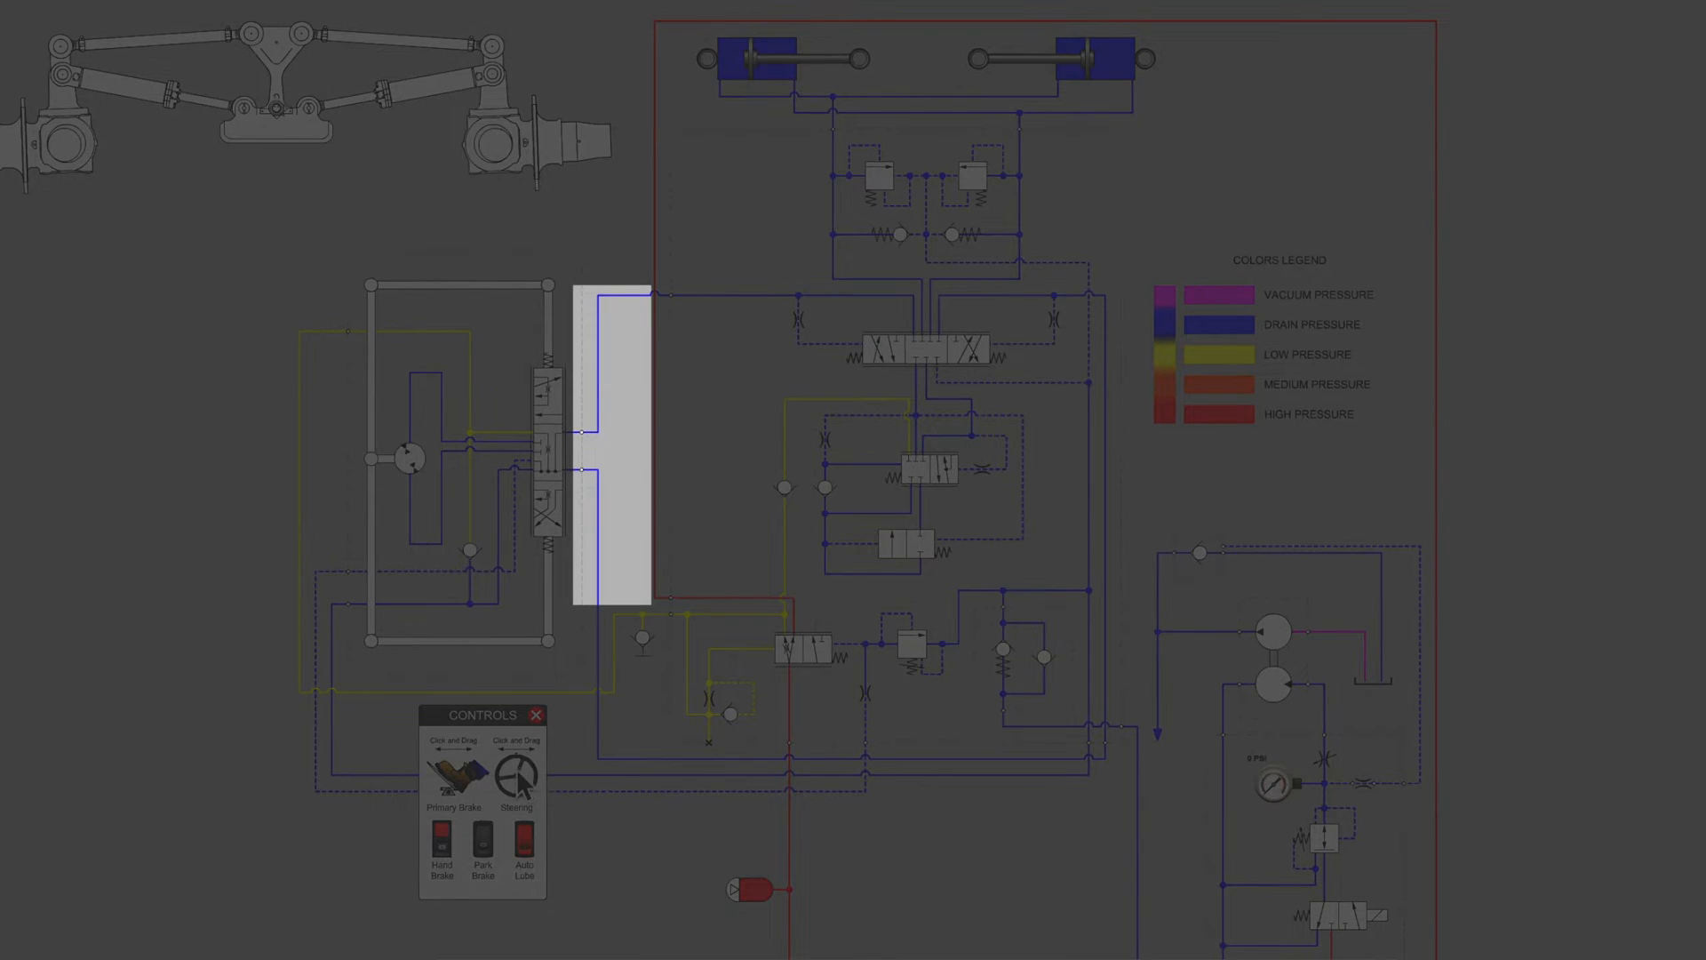
click(517, 777)
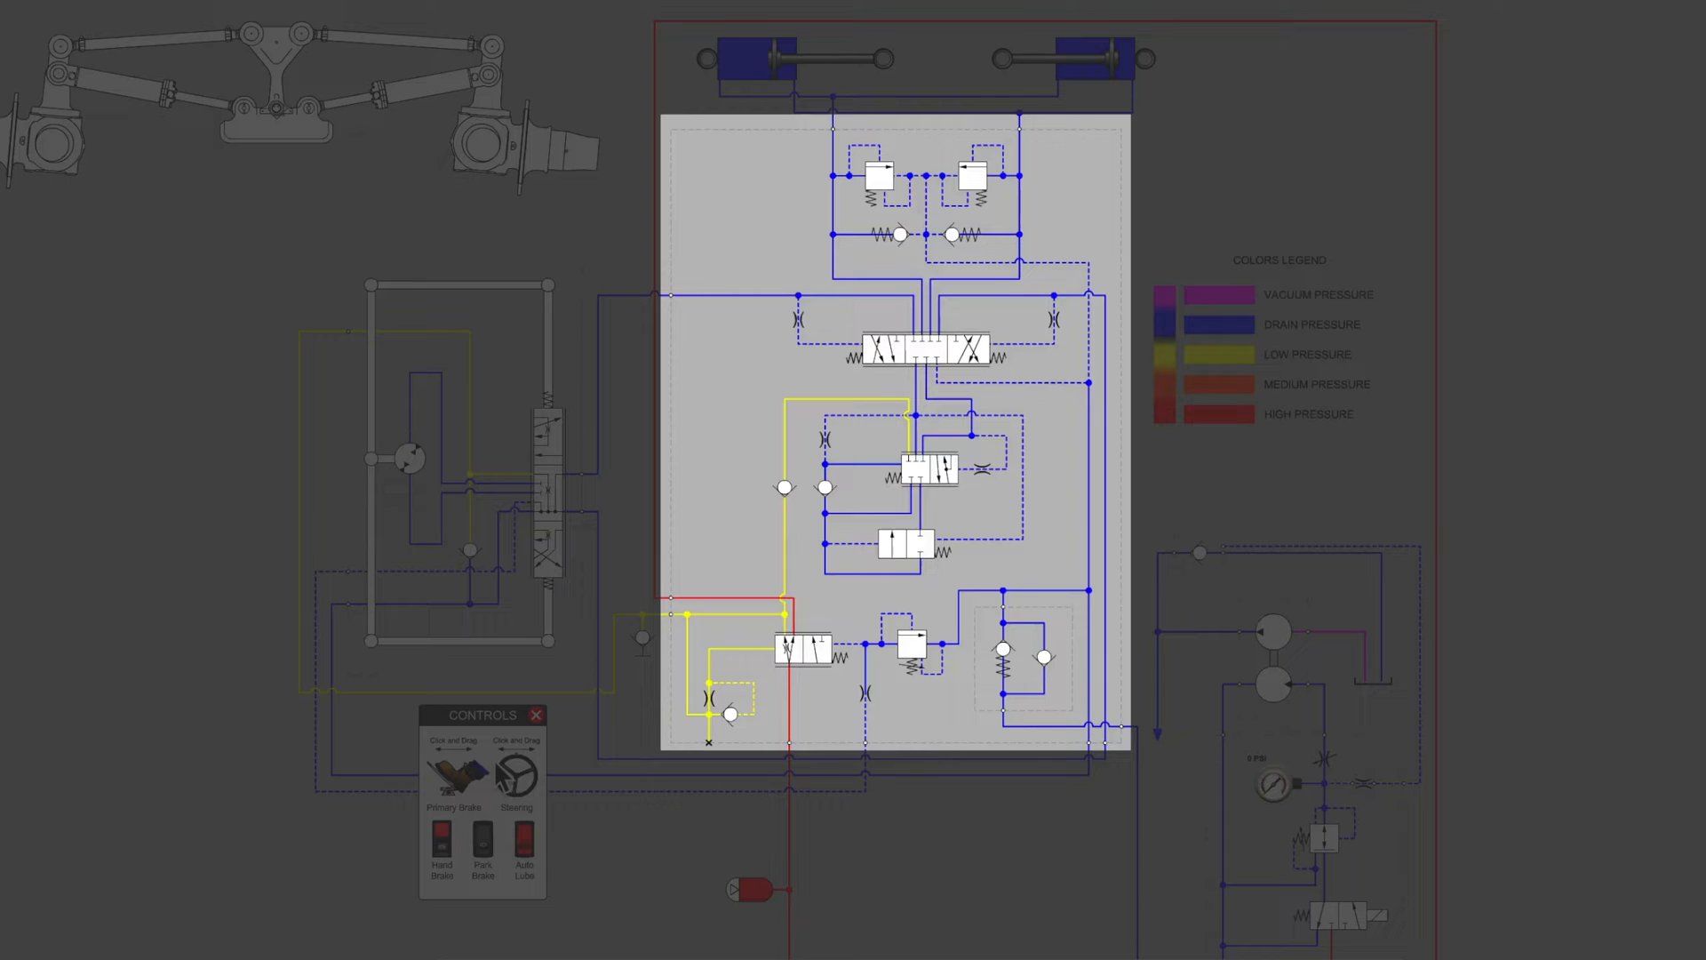
mouse_move(676, 246)
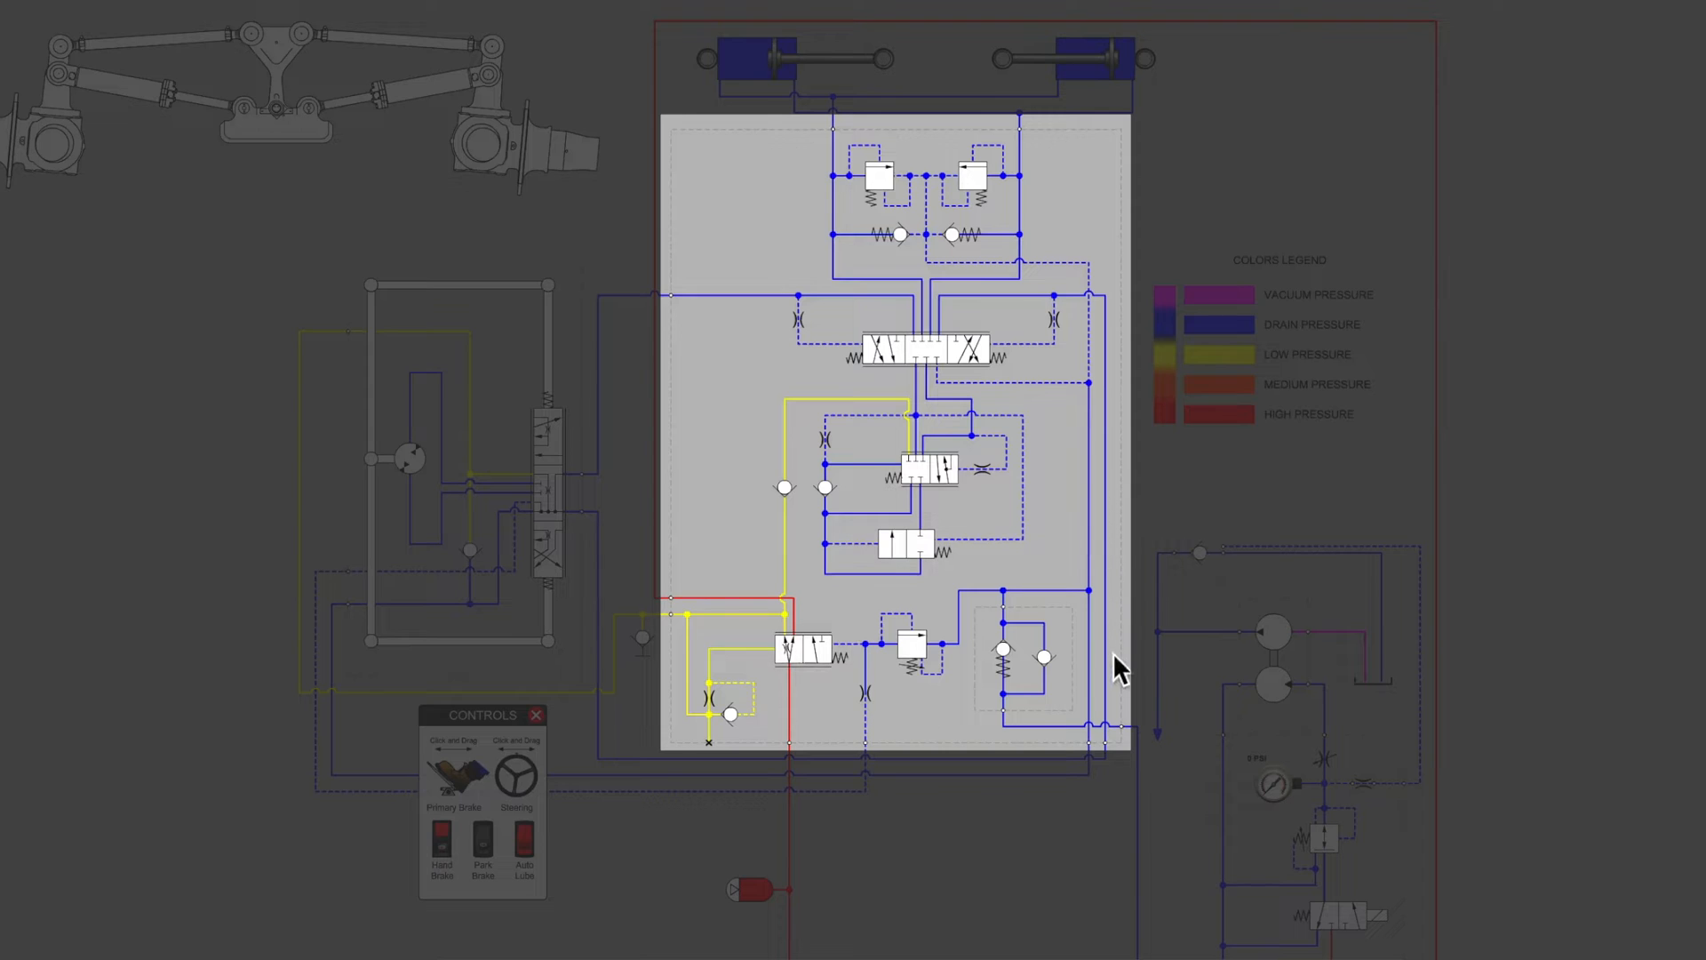
mouse_move(734, 763)
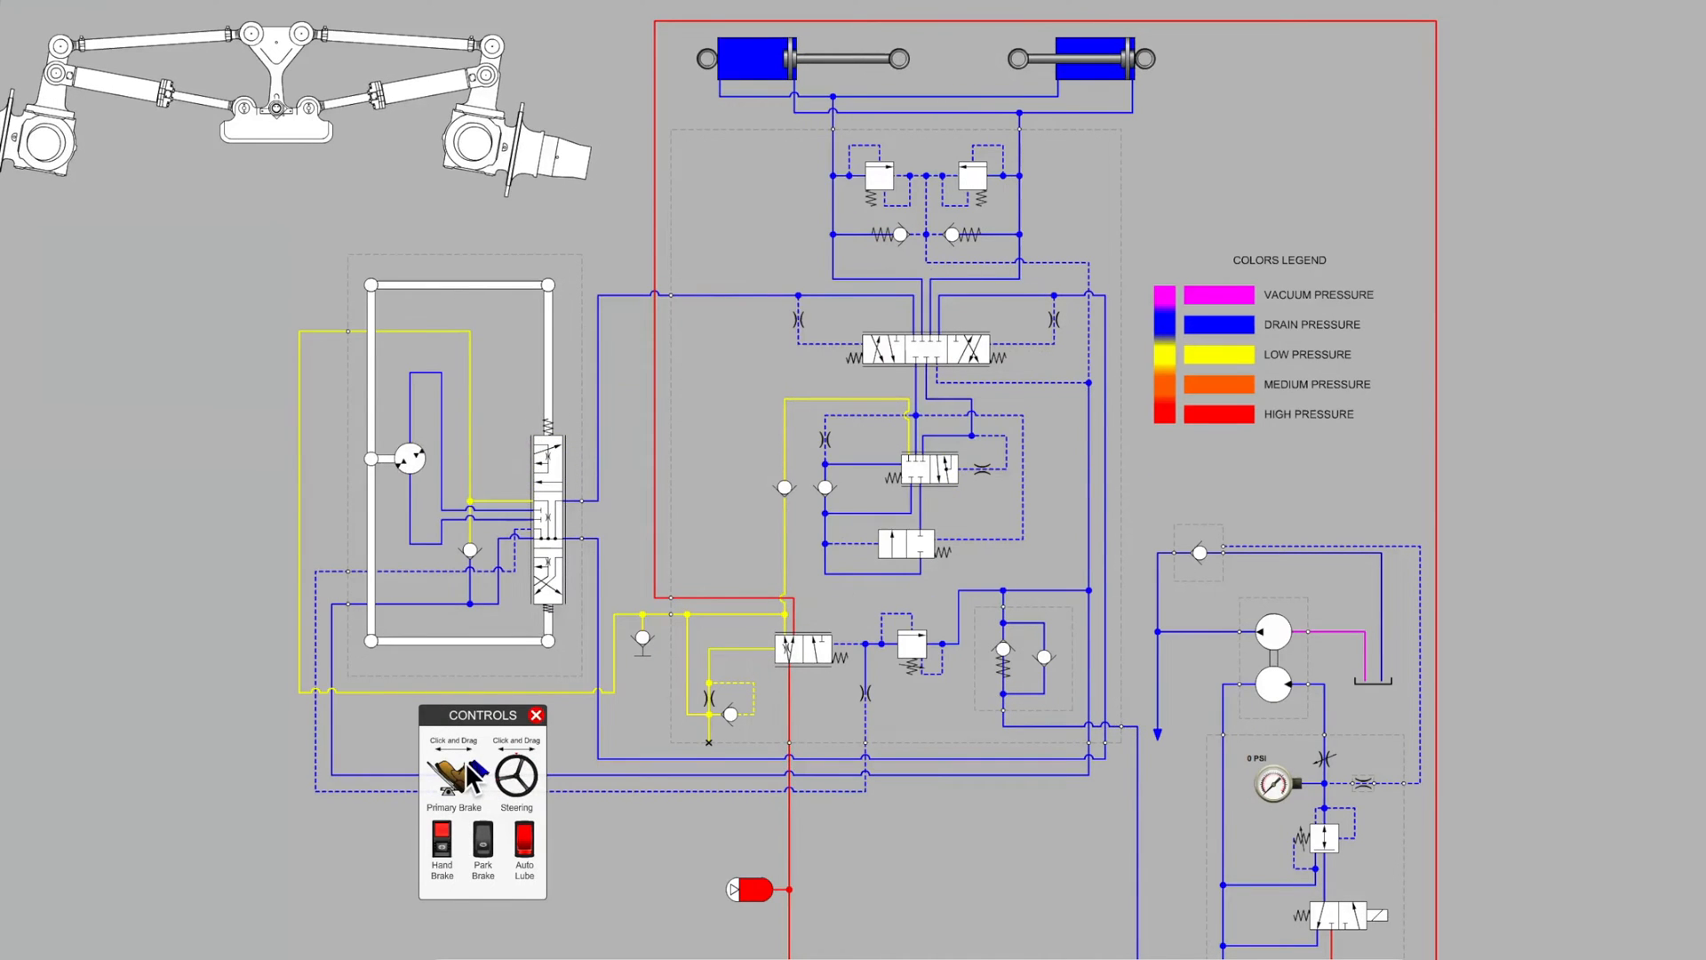
drag(517, 775, 544, 789)
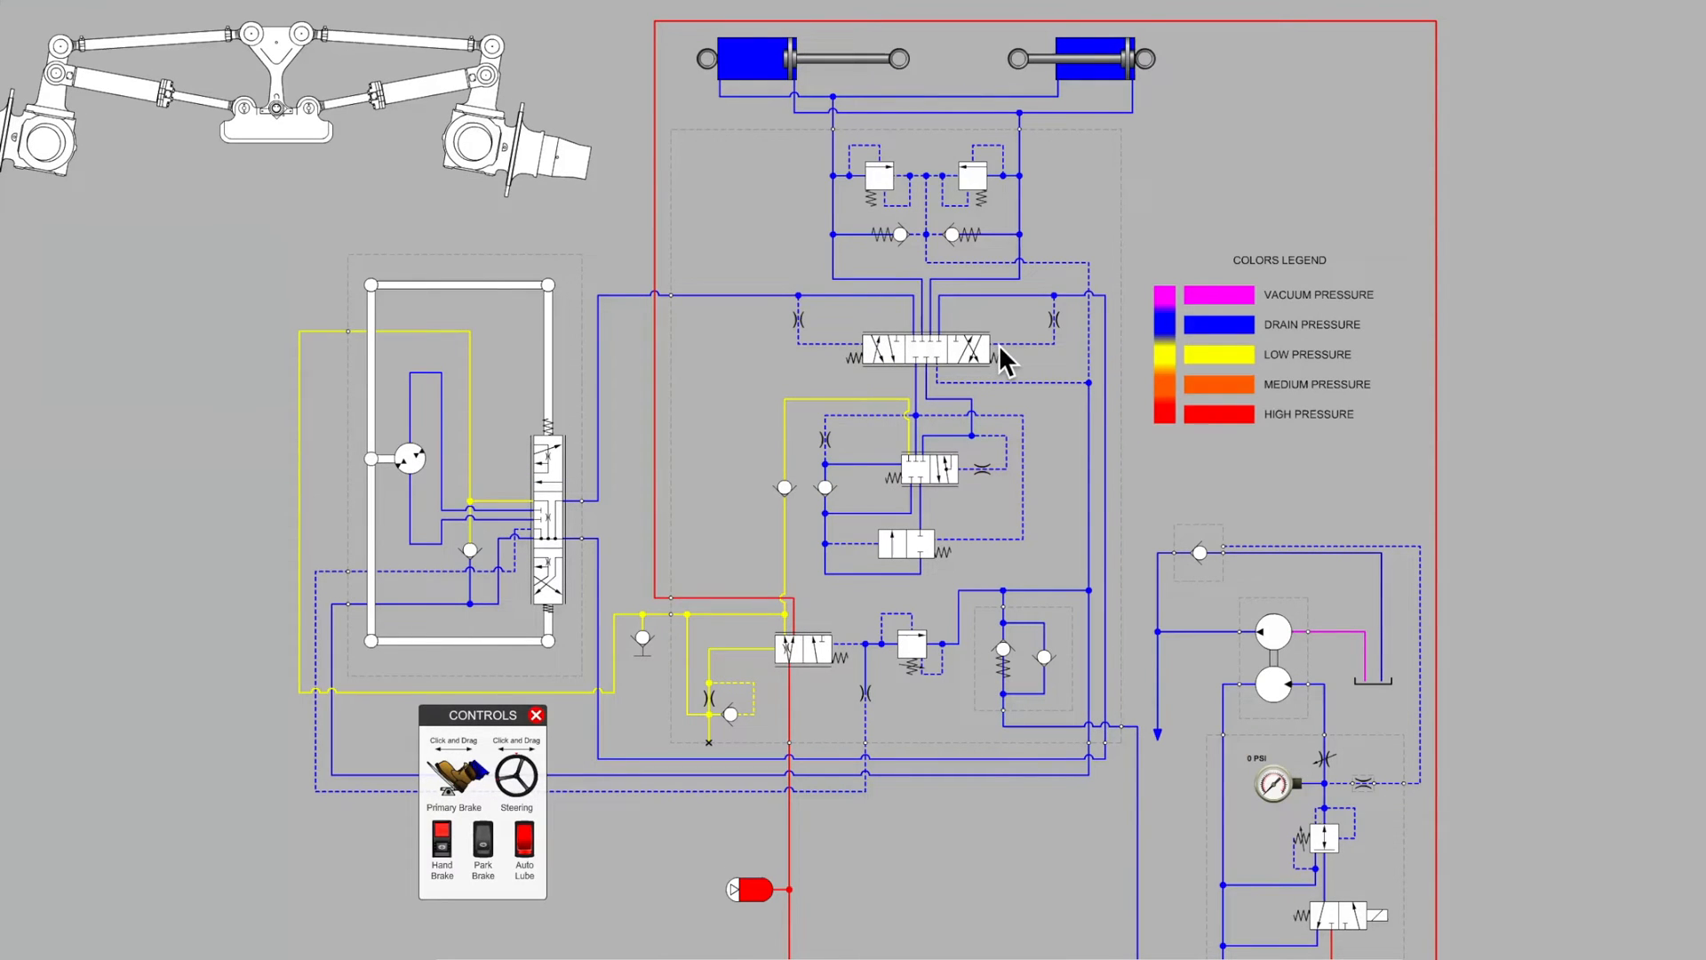
mouse_move(779, 338)
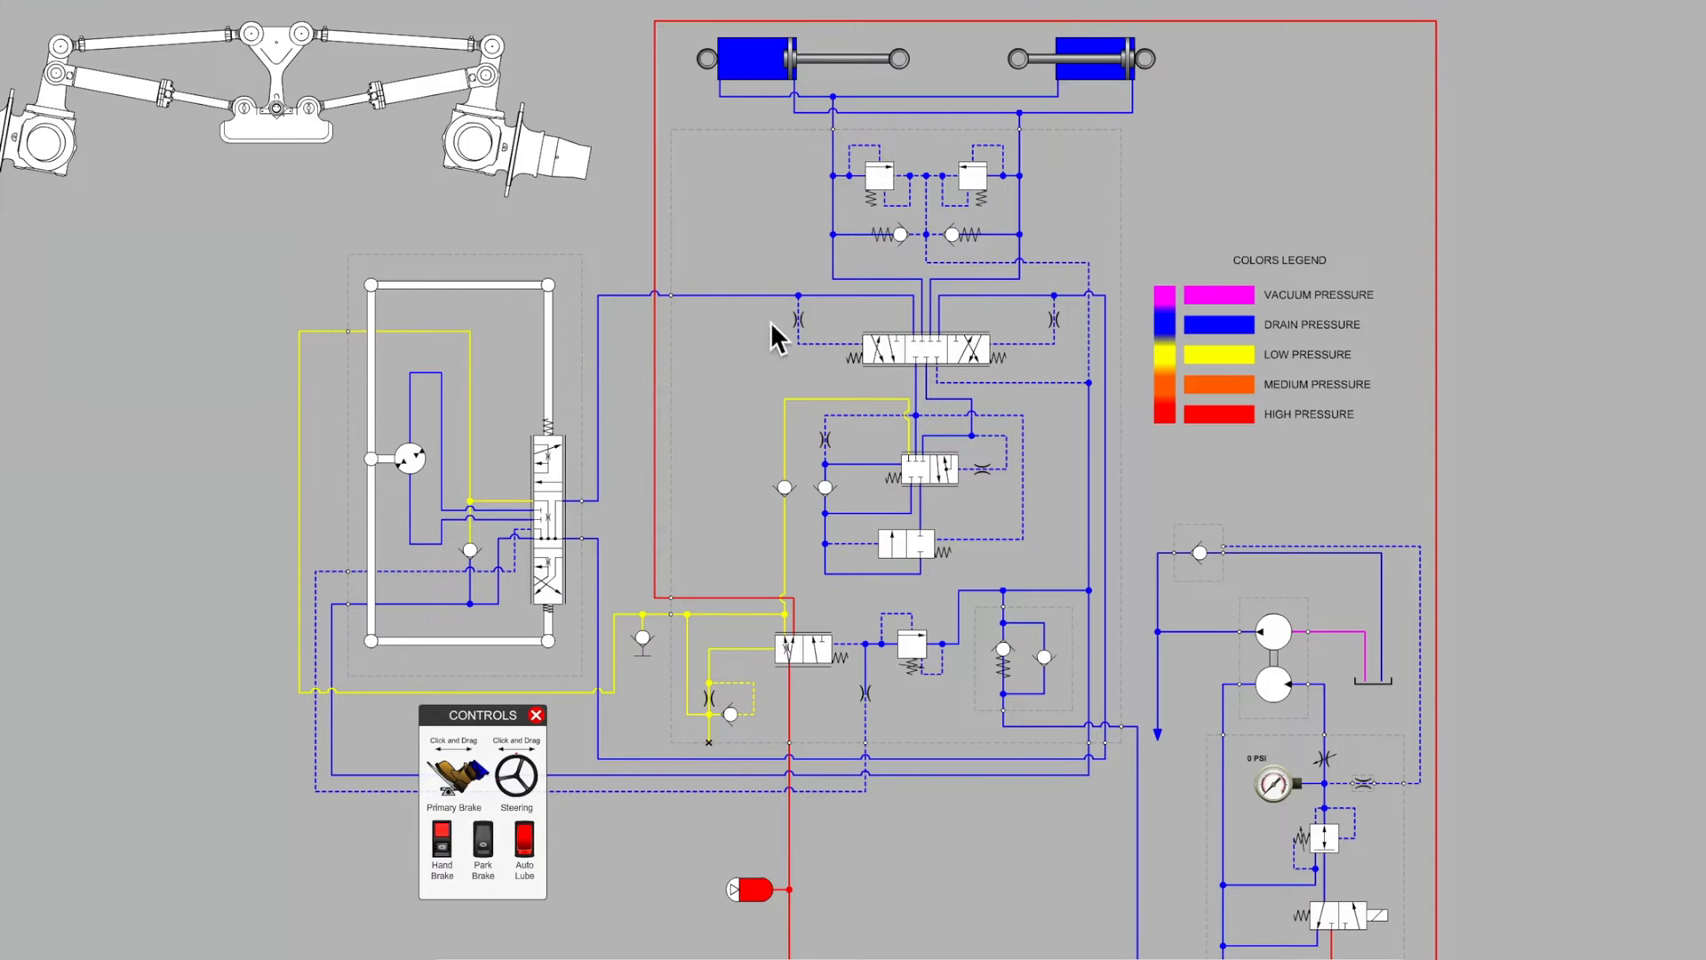
mouse_move(885, 368)
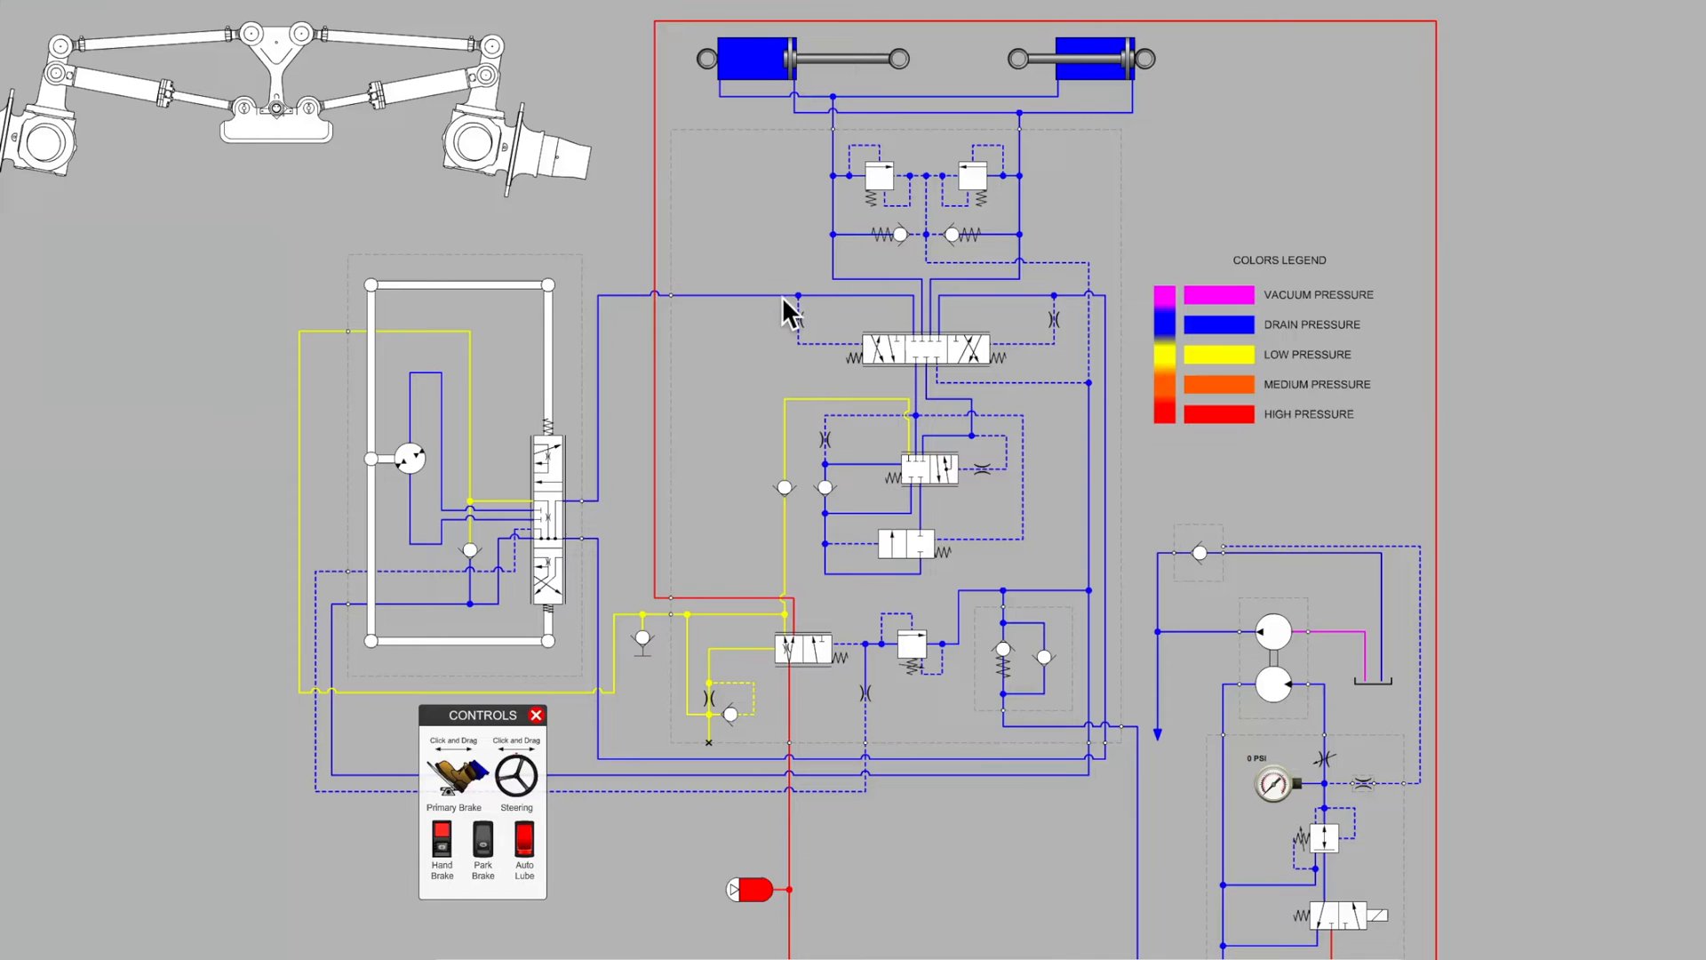
mouse_move(917, 375)
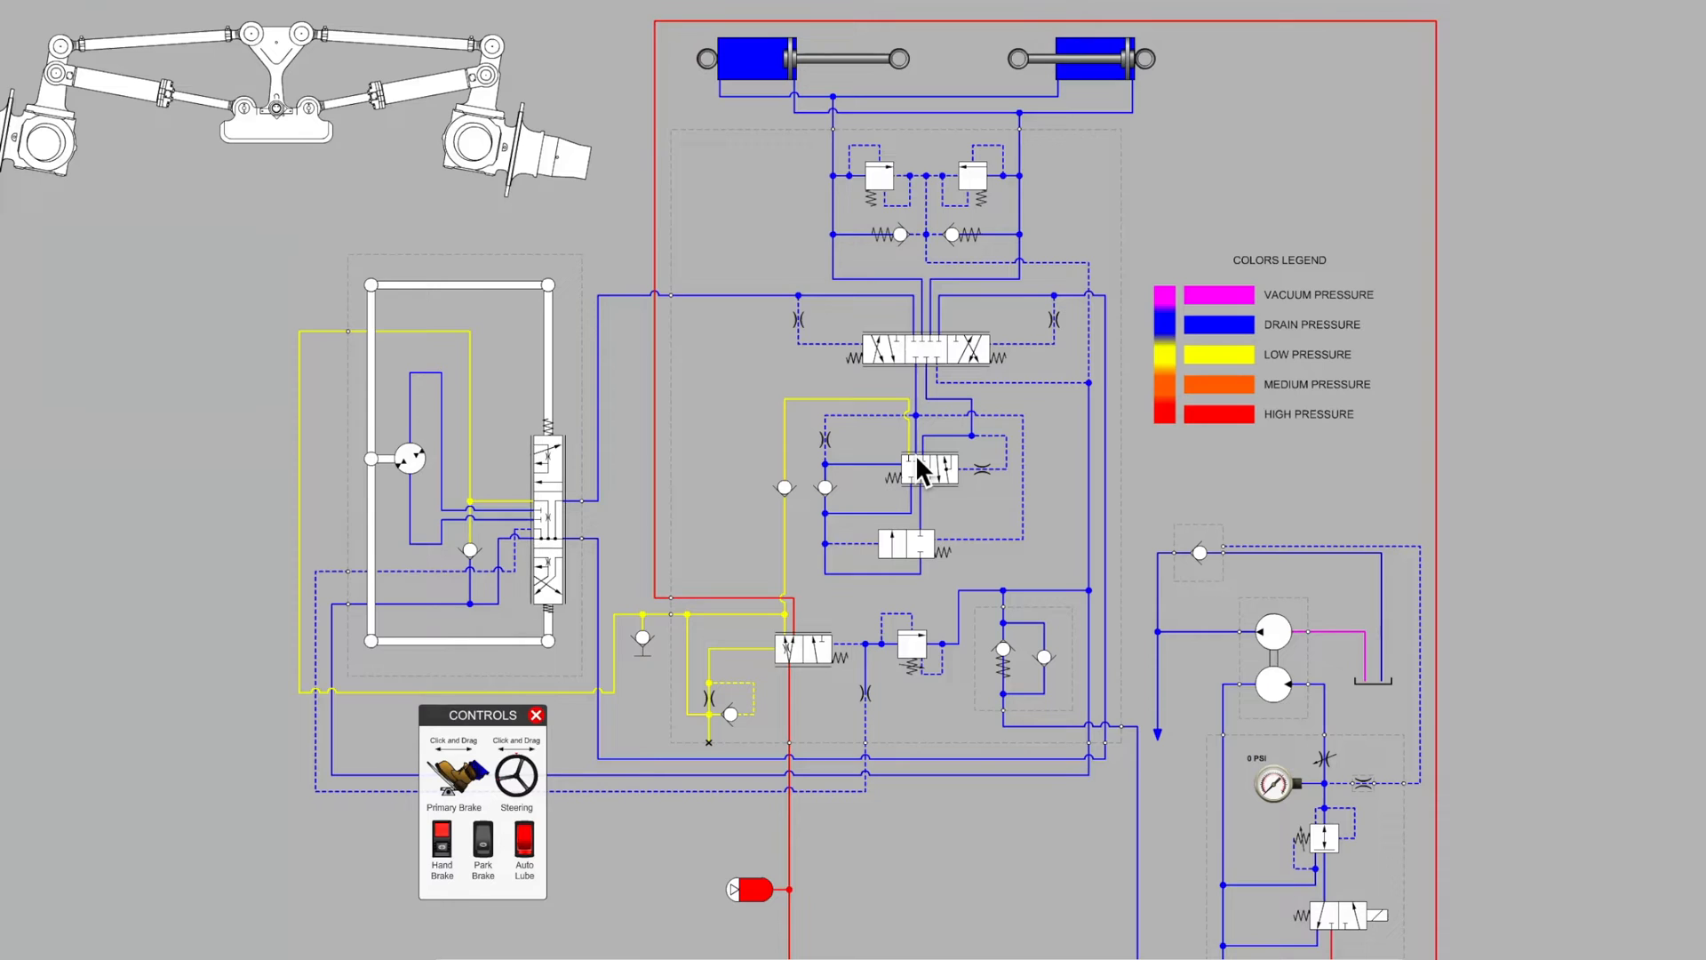
mouse_move(929, 539)
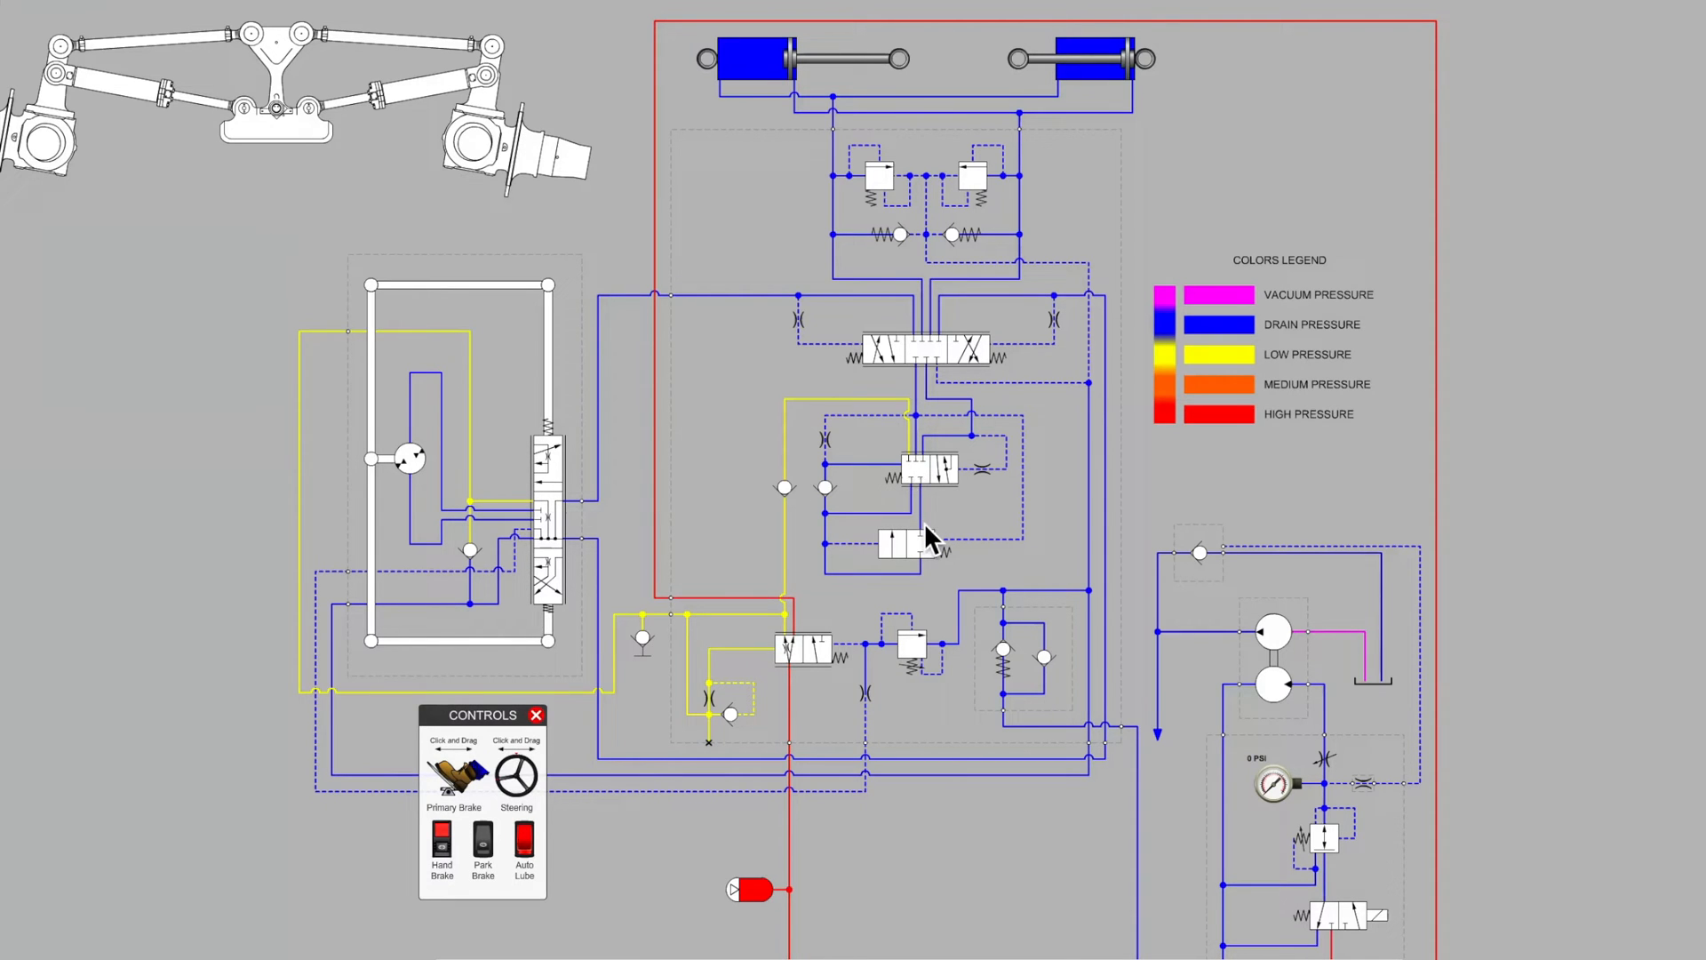
mouse_move(930, 565)
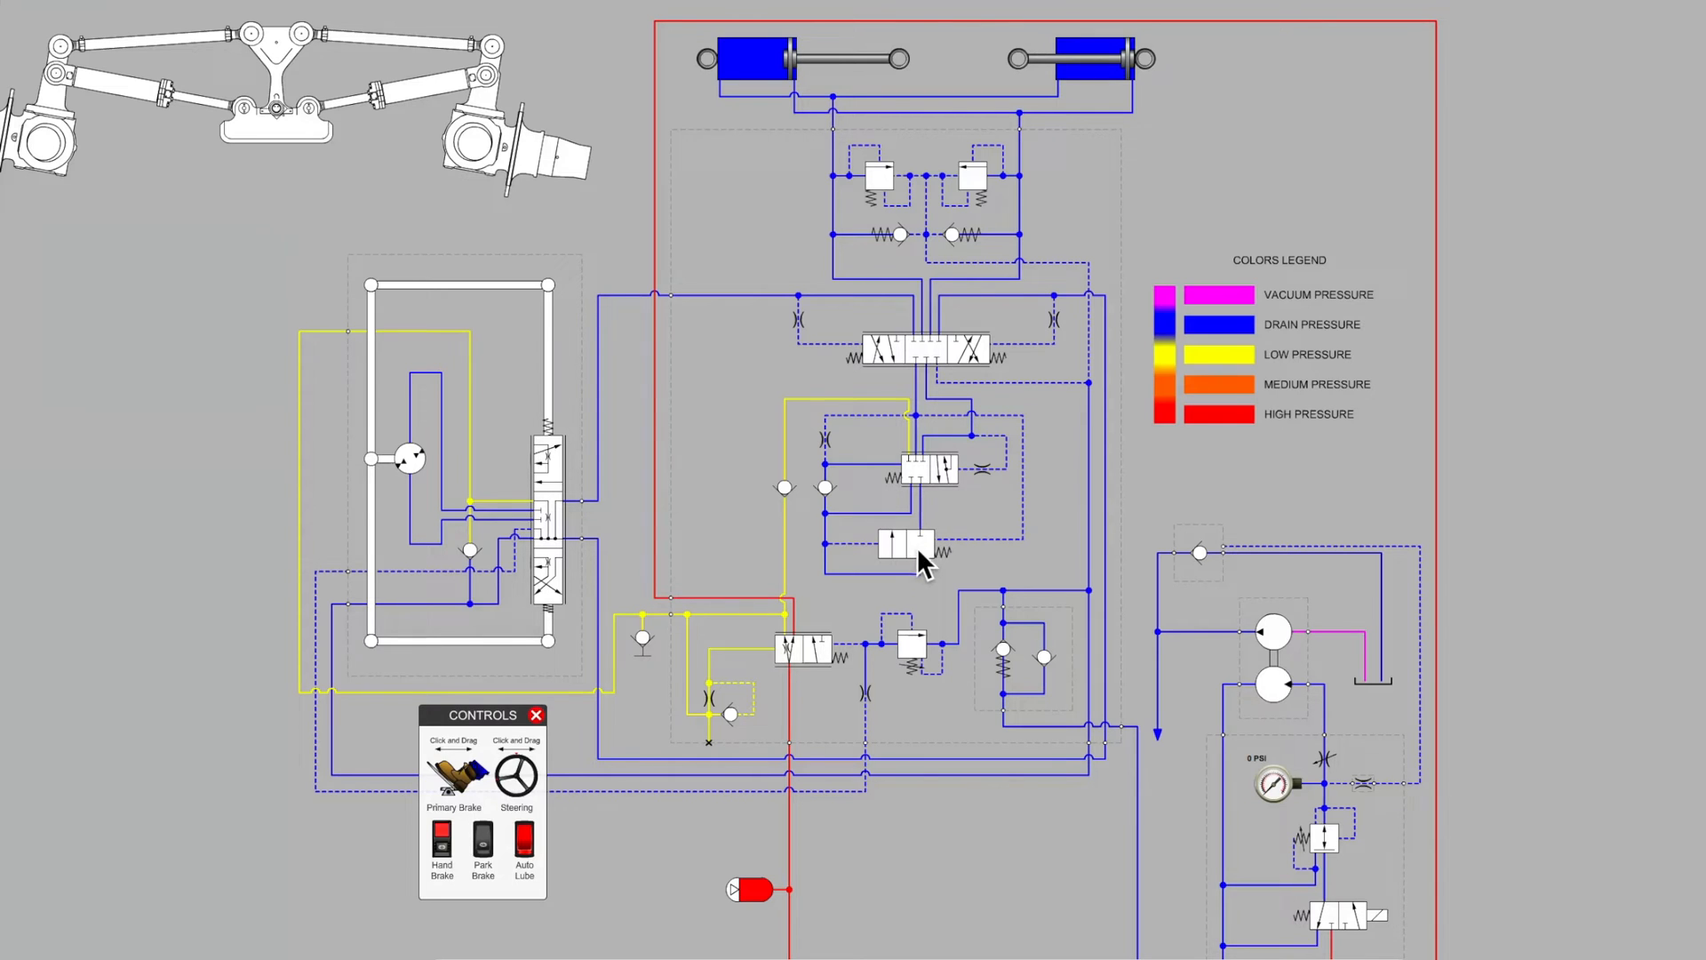
mouse_move(892, 463)
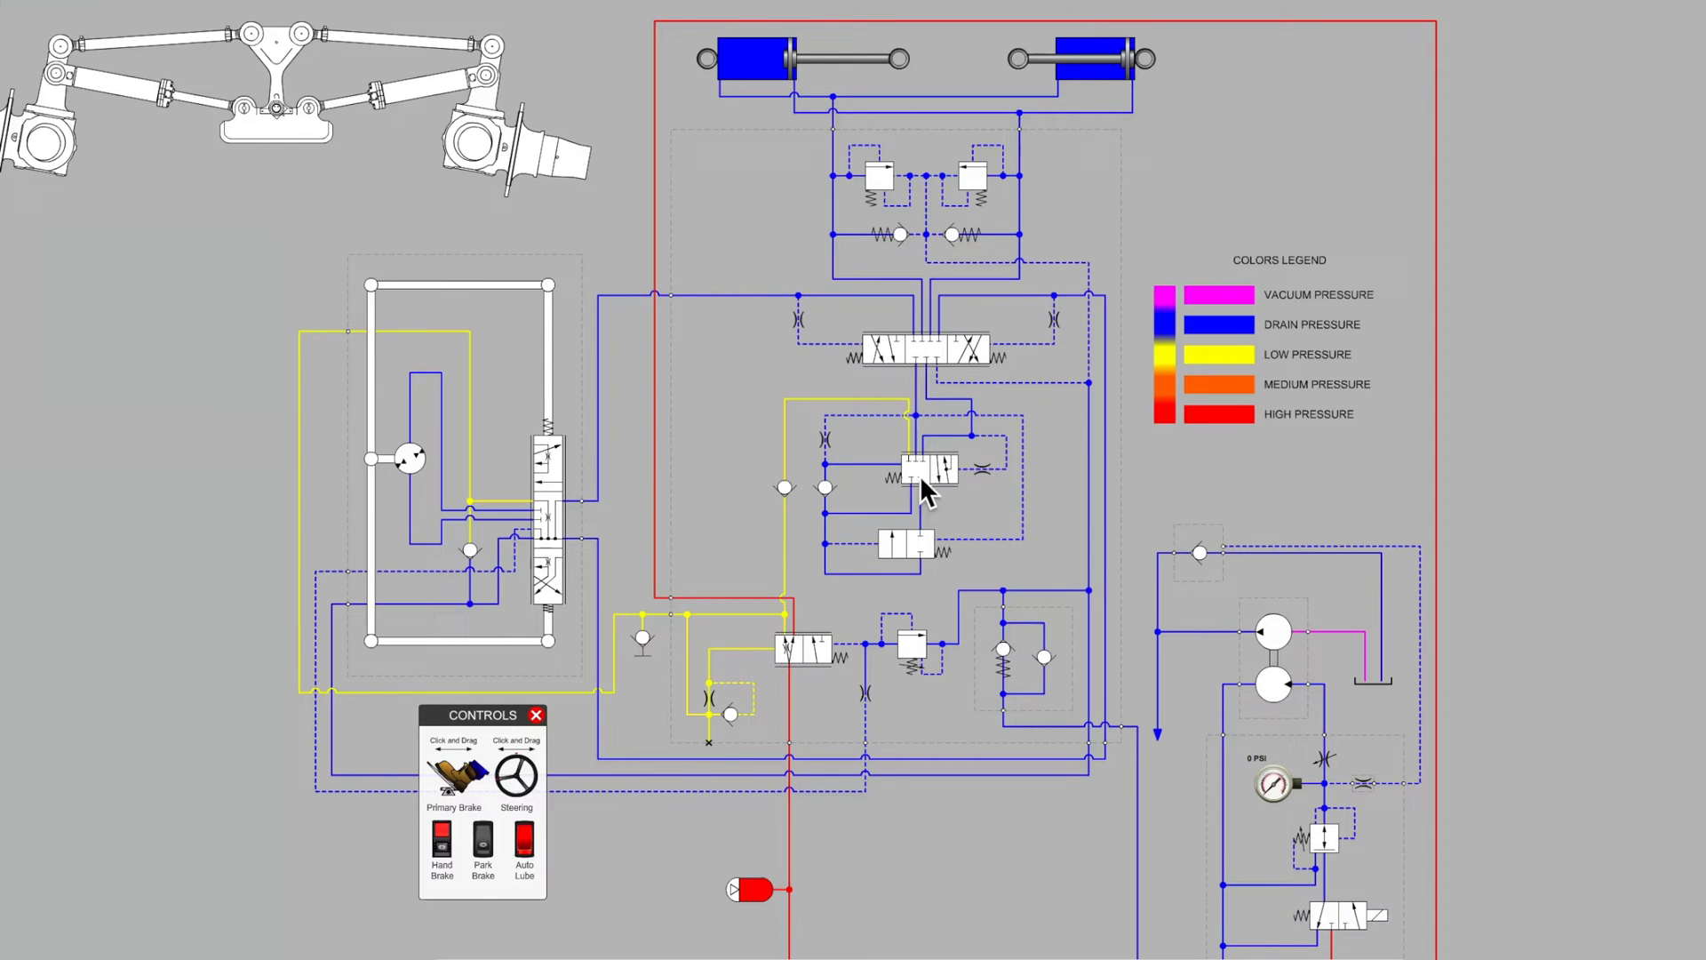
mouse_move(850, 87)
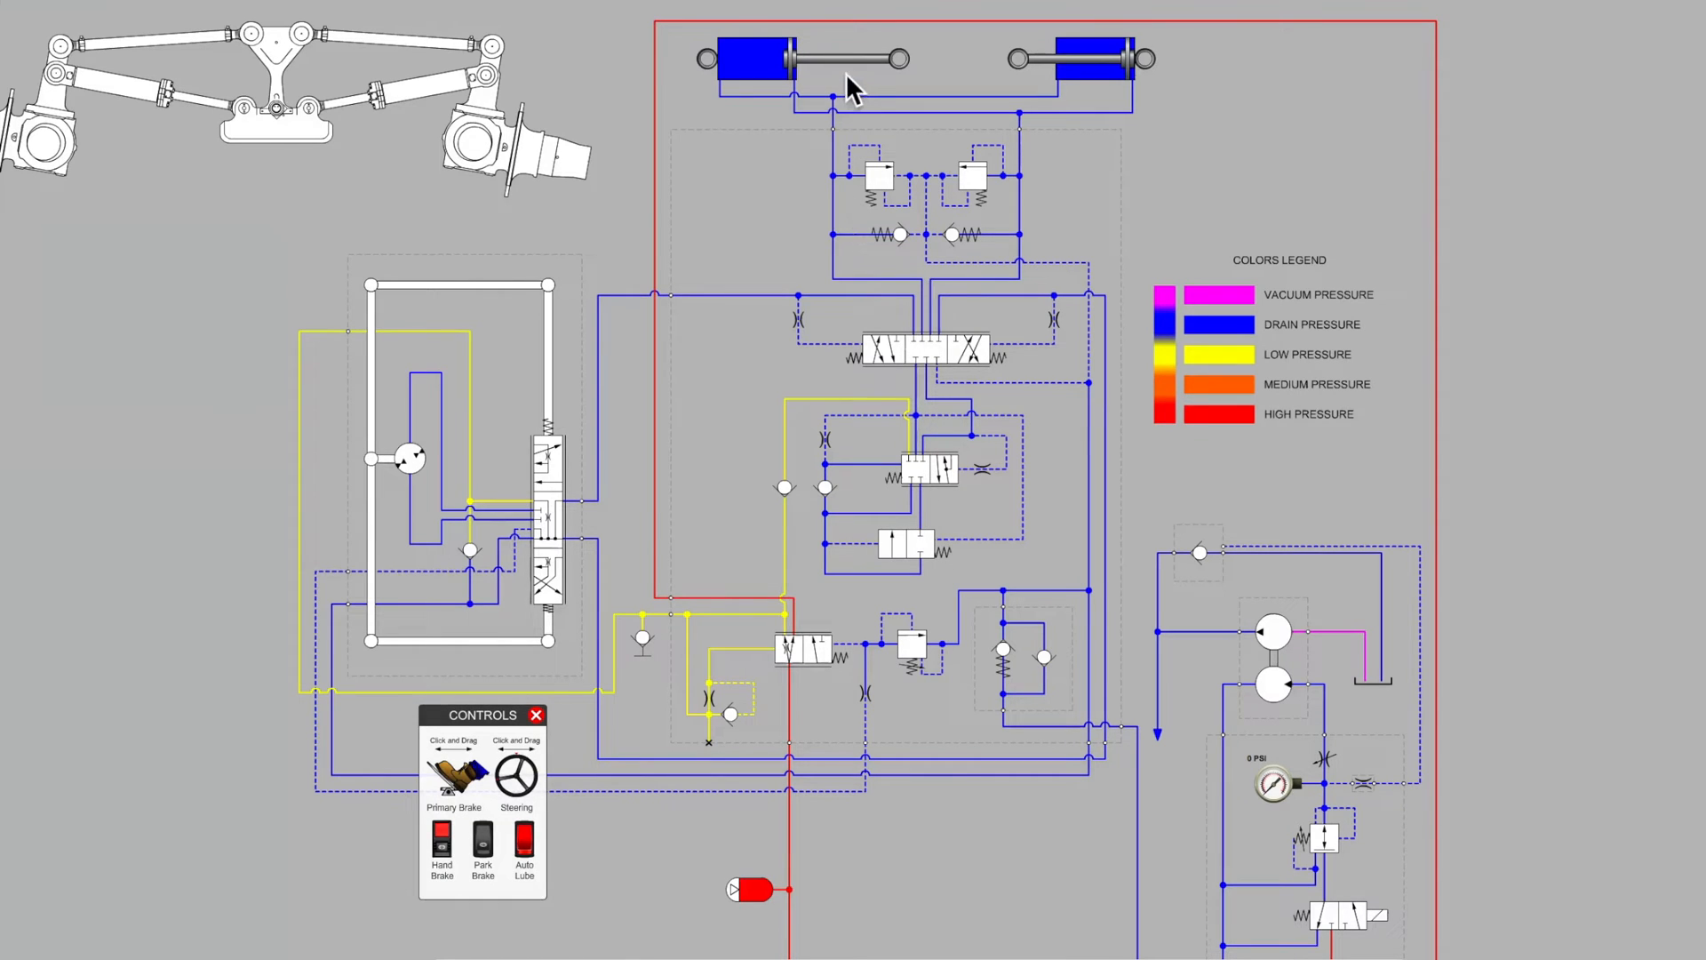
Switch the Auto Lube system on so high-pressure oil flows and the gauge reads 350 PSI
drag(518, 773, 533, 784)
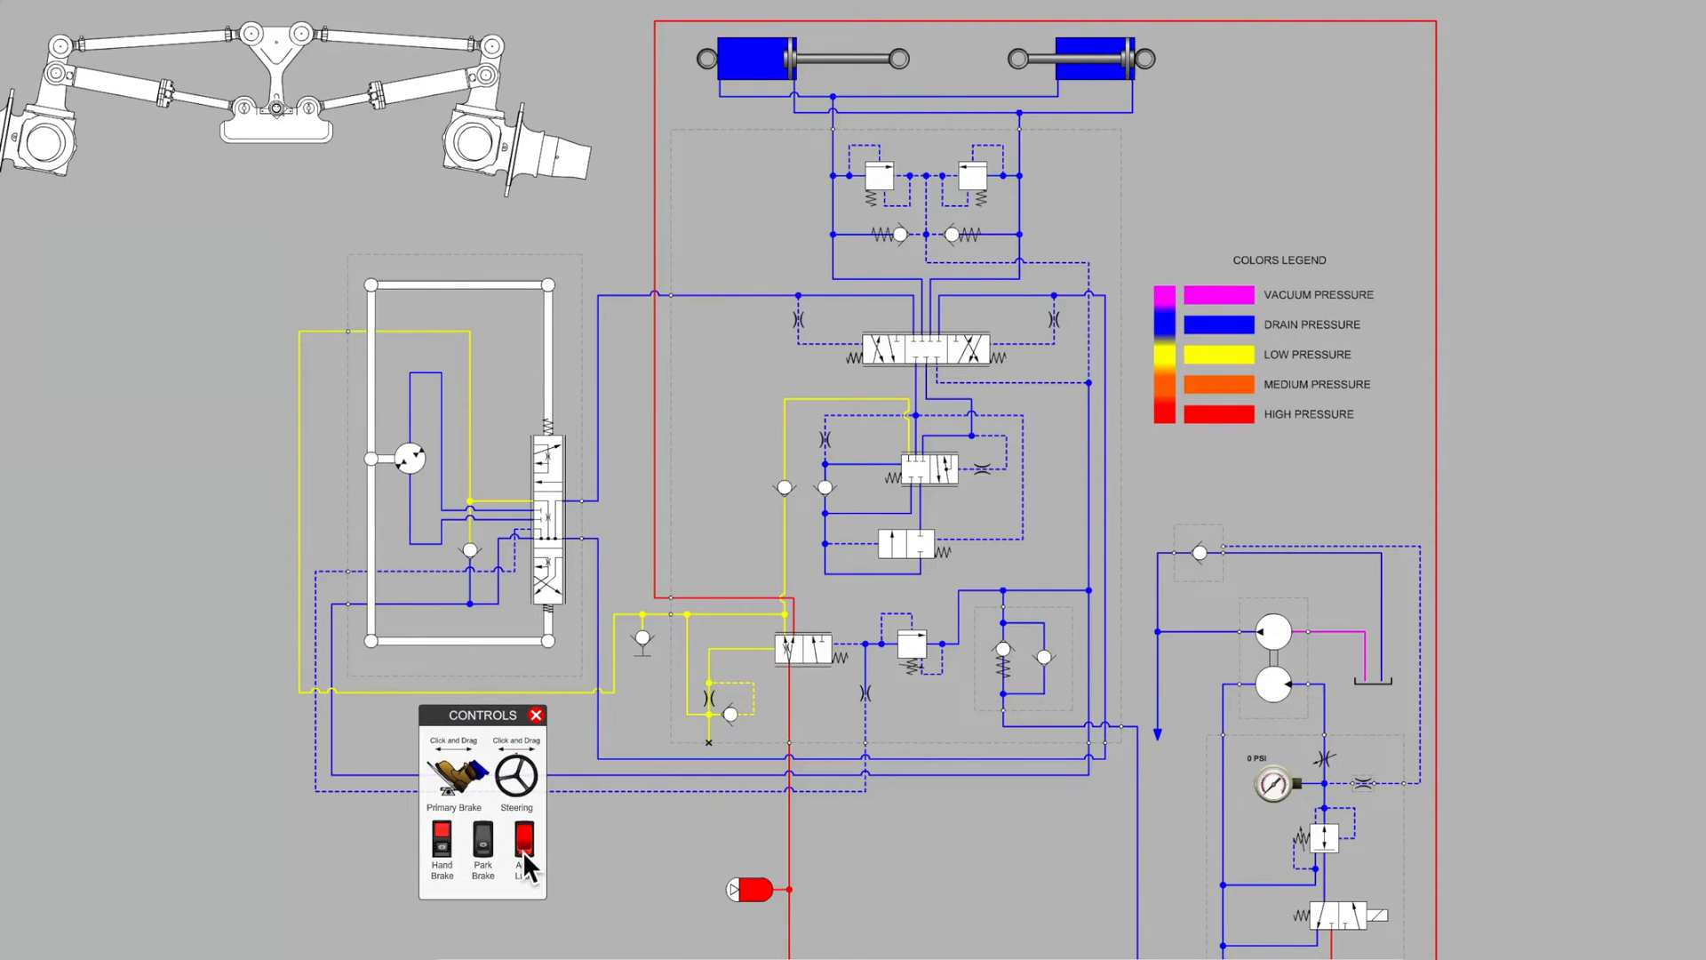
click(523, 843)
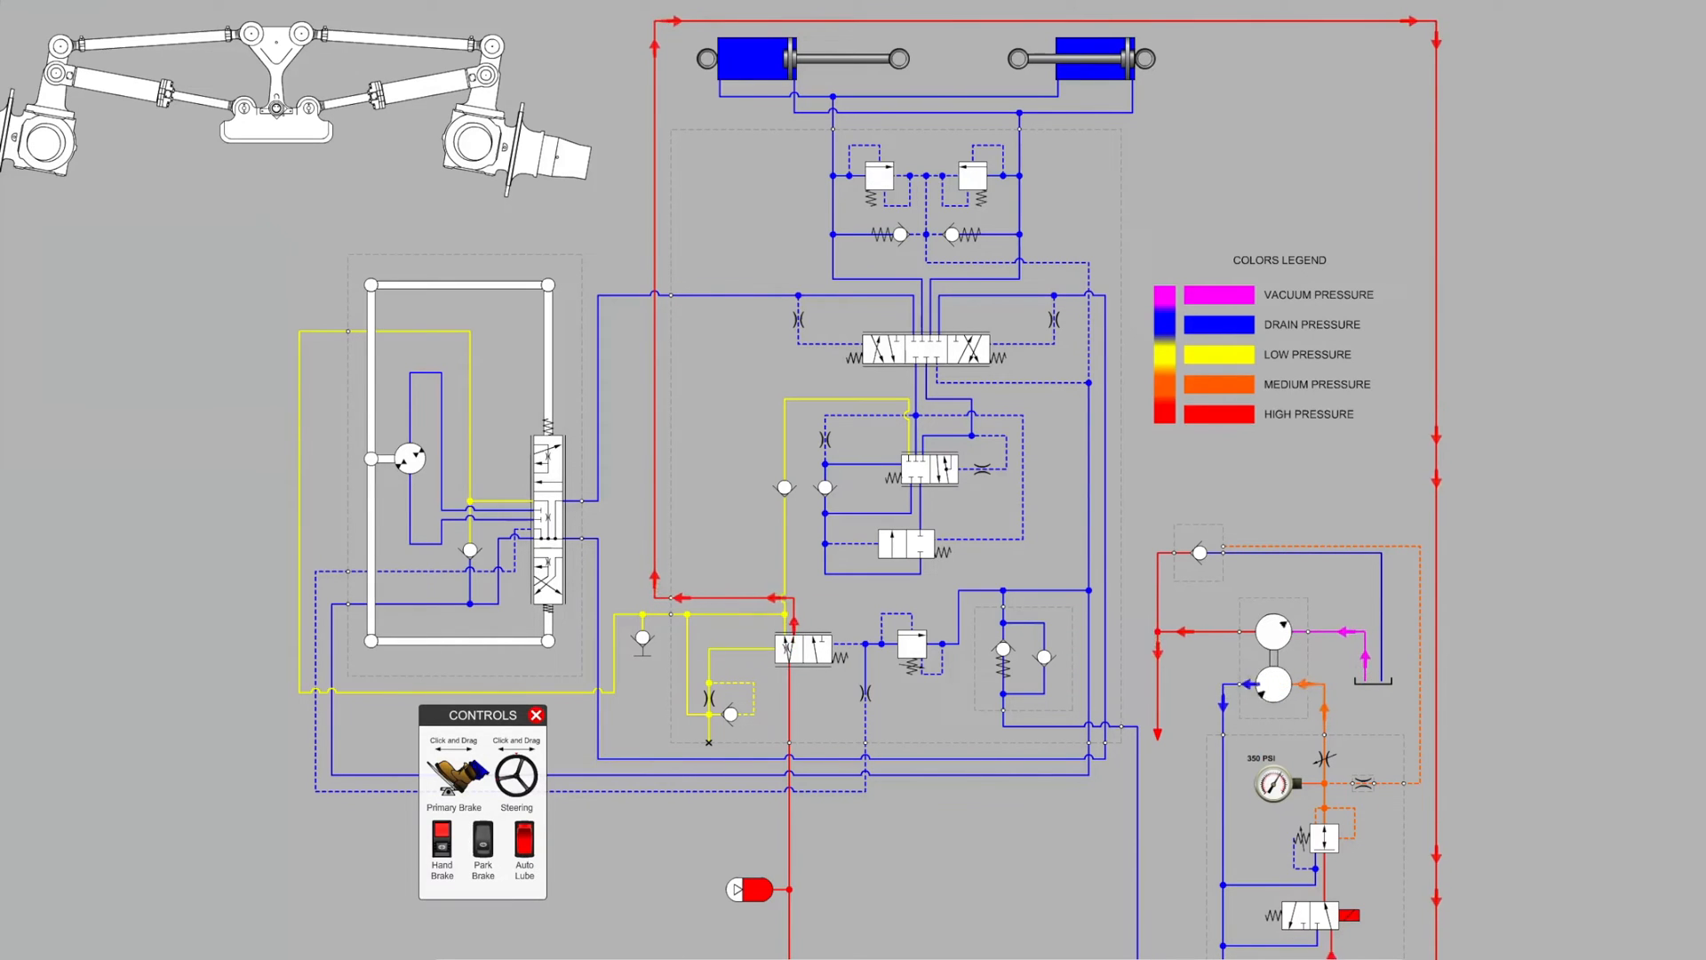